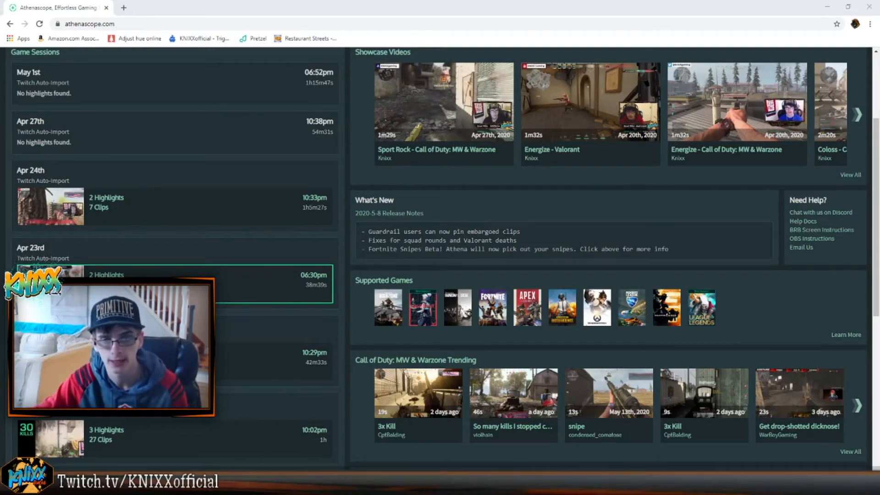
Step: Scroll through the Athenascope dashboard before heading to the account settings
{"action": "scroll", "scroll_direction": "up", "scroll_amount": 3}
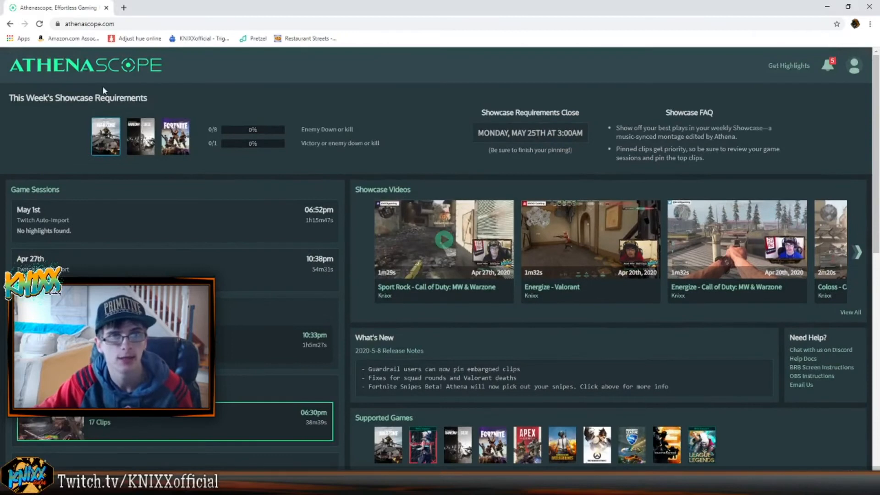
{"action": "mouse_move", "coordinate": [94, 78]}
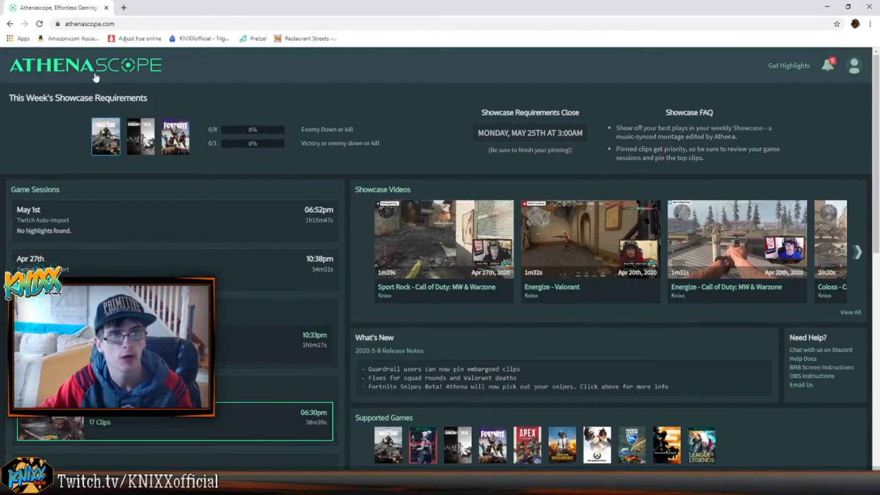
{"action": "scroll", "scroll_direction": "down", "scroll_amount": 3}
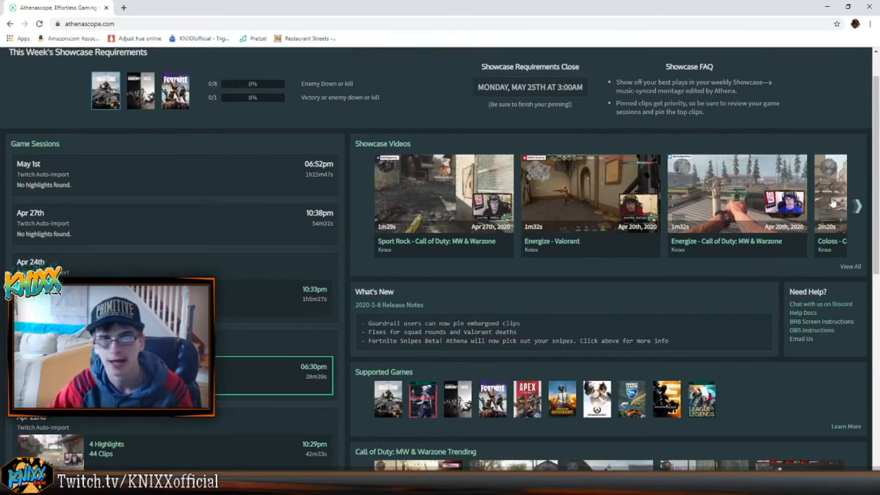
{"action": "scroll", "scroll_direction": "down", "scroll_amount": 3}
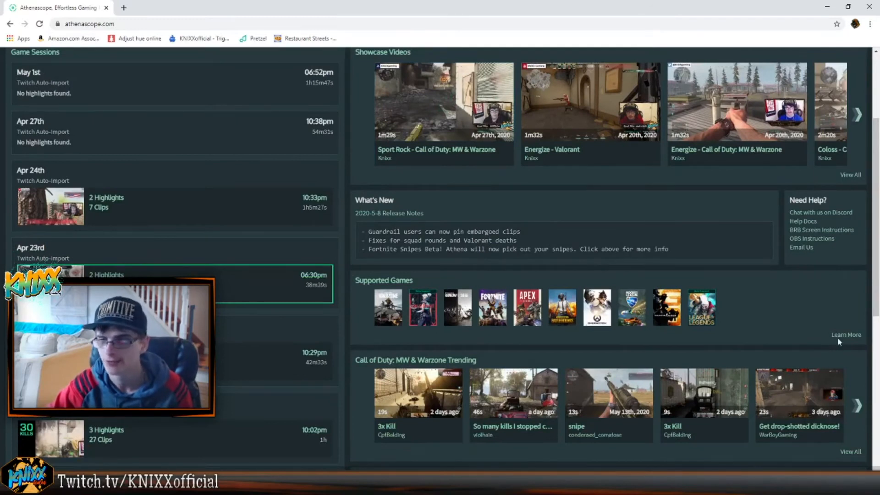
{"action": "mouse_move", "coordinate": [608, 330]}
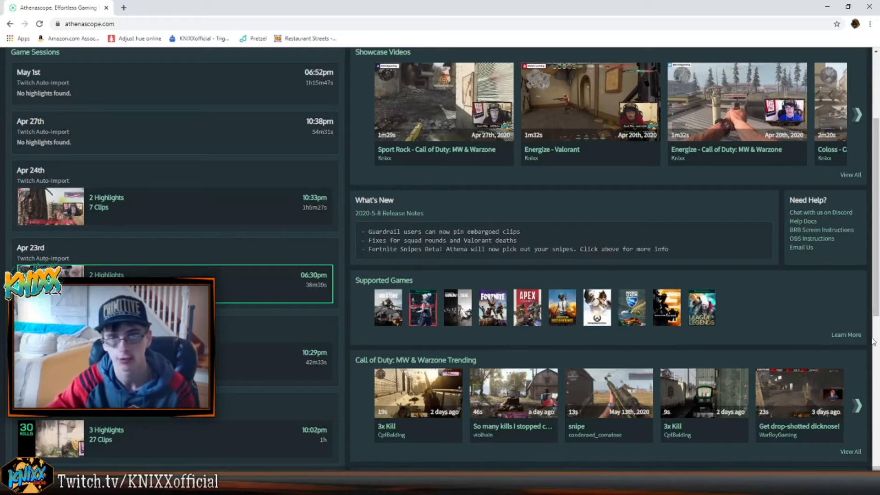
{"action": "mouse_move", "coordinate": [301, 218]}
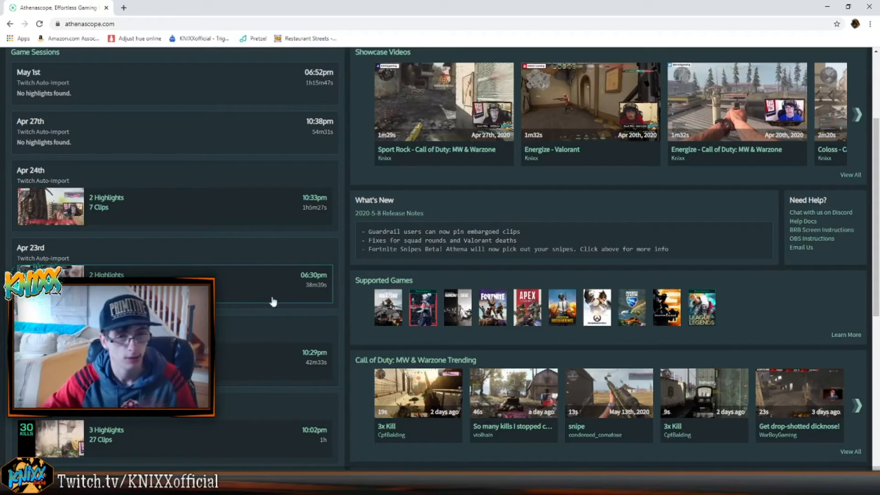
{"action": "scroll", "scroll_direction": "down", "scroll_amount": 3}
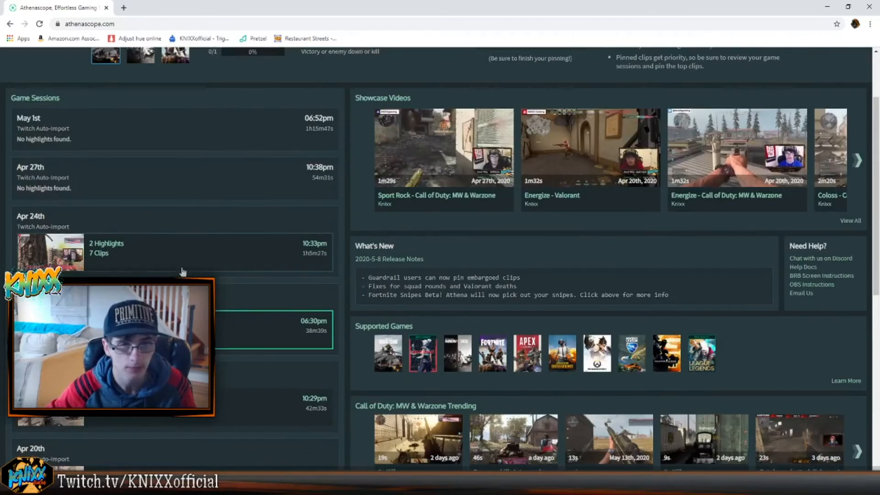
{"action": "scroll", "scroll_direction": "up", "scroll_amount": 3}
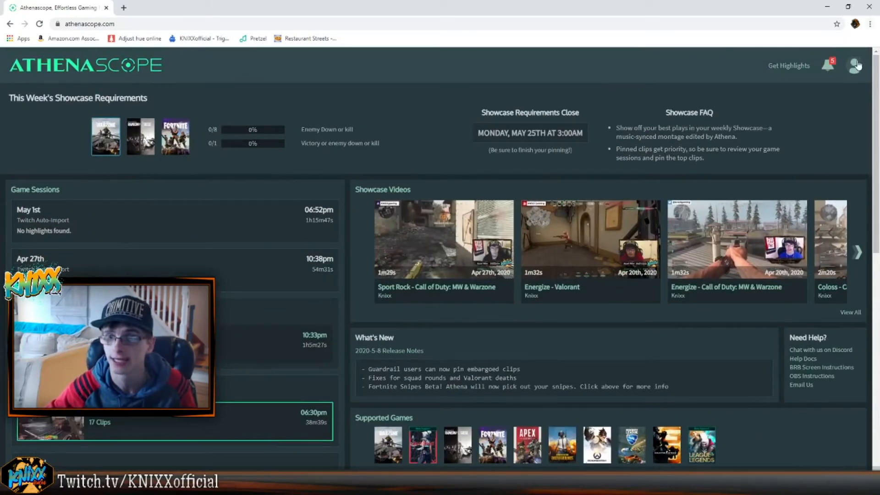
Step: Bring up the account settings page and review My Profile social links and Stream Info
{"action": "left_click", "coordinate": [854, 65]}
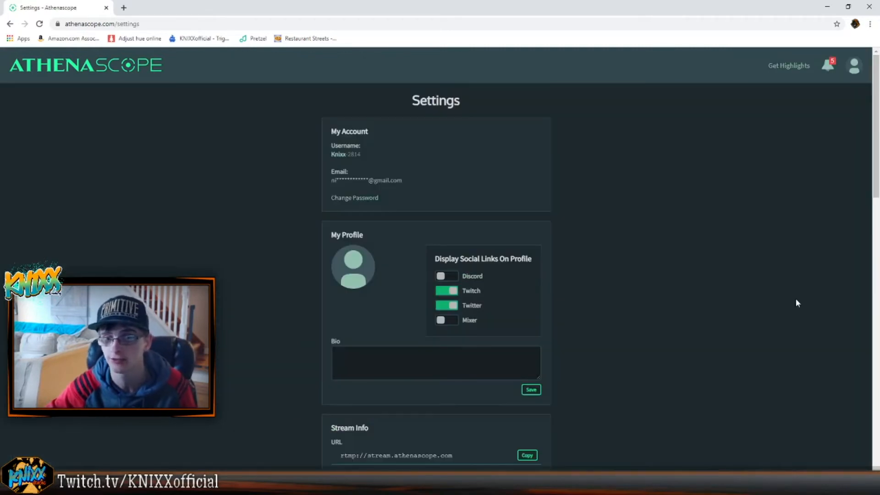
{"action": "scroll", "scroll_direction": "down", "scroll_amount": 3}
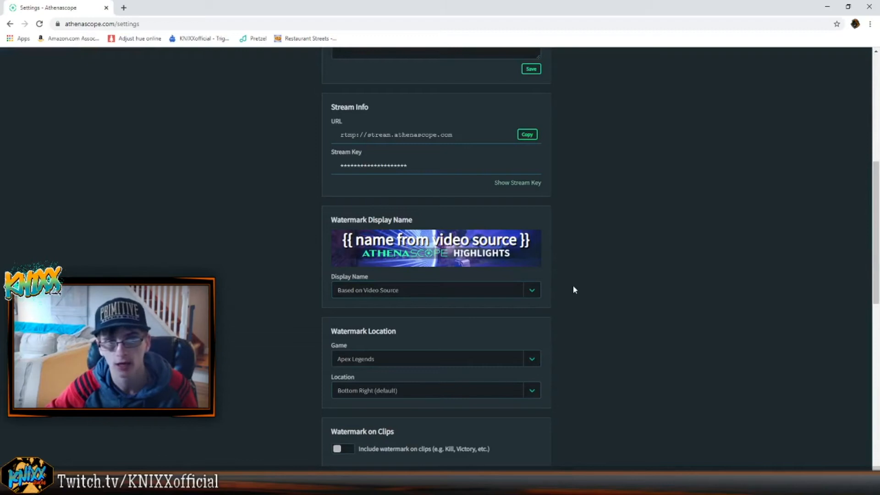
{"action": "scroll", "scroll_direction": "down", "scroll_amount": 3}
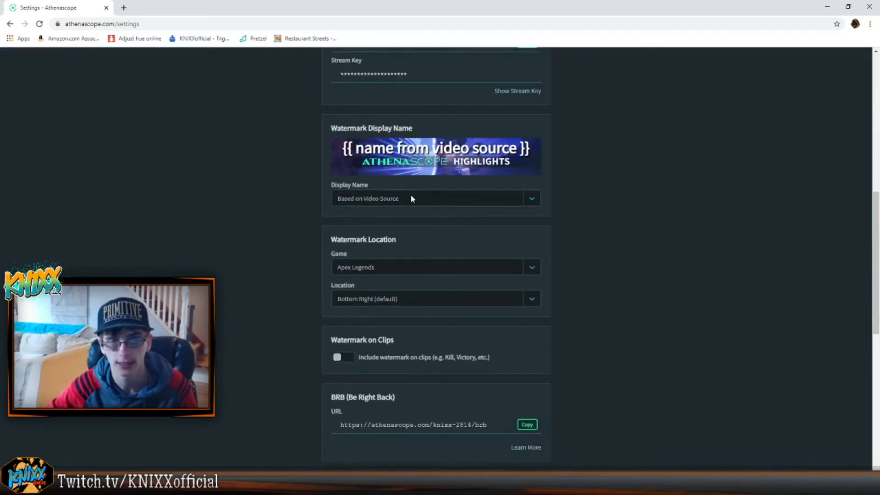
{"action": "scroll", "scroll_direction": "down", "scroll_amount": 3}
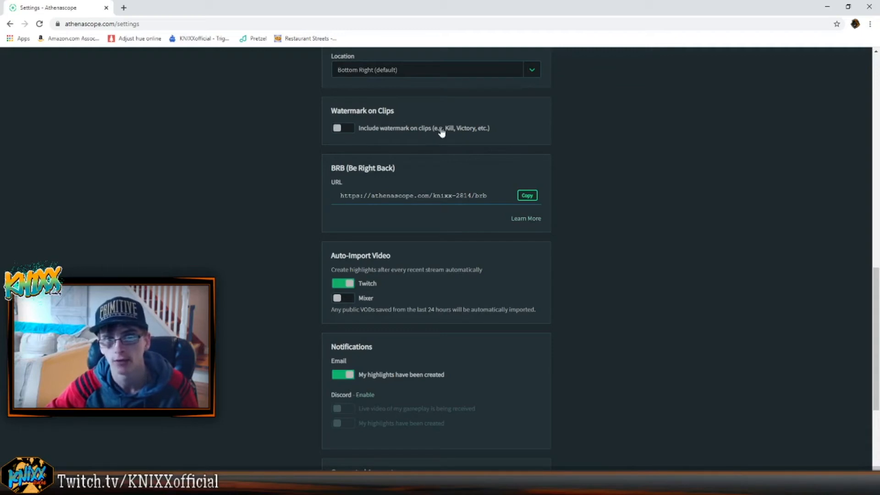
{"action": "mouse_move", "coordinate": [475, 140]}
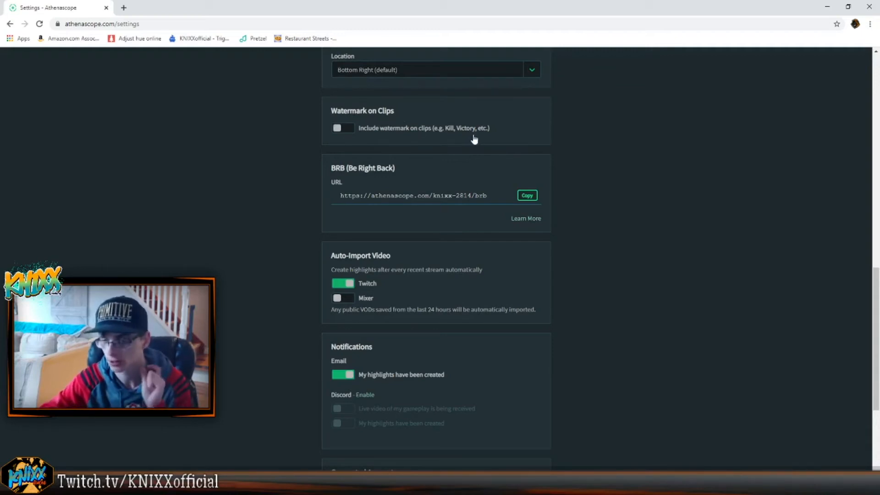
{"action": "mouse_move", "coordinate": [478, 135]}
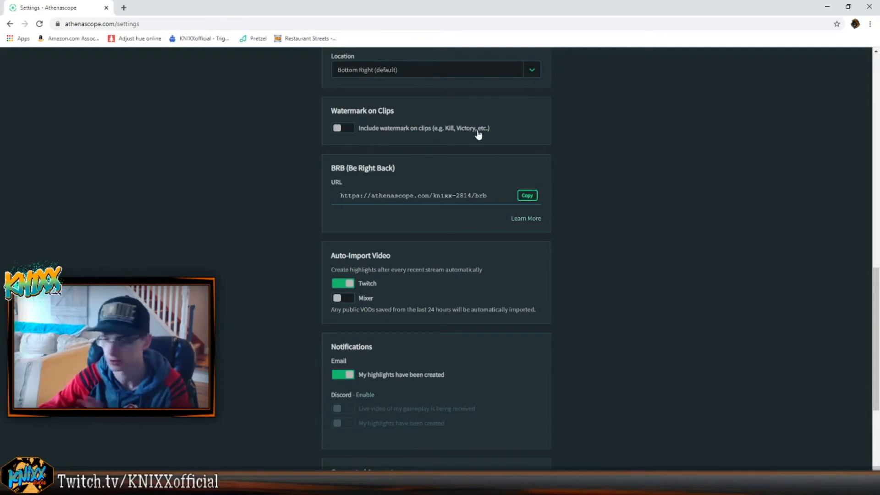
{"action": "scroll", "scroll_direction": "up", "scroll_amount": 3}
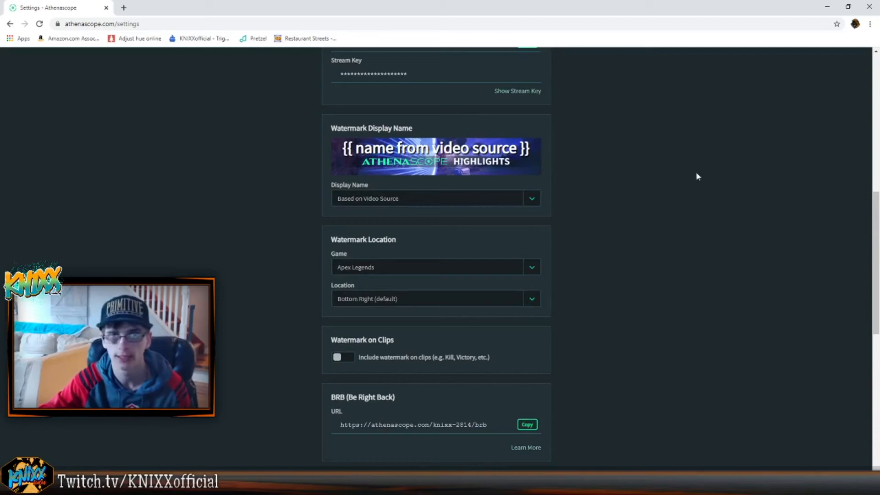
{"action": "mouse_move", "coordinate": [557, 198]}
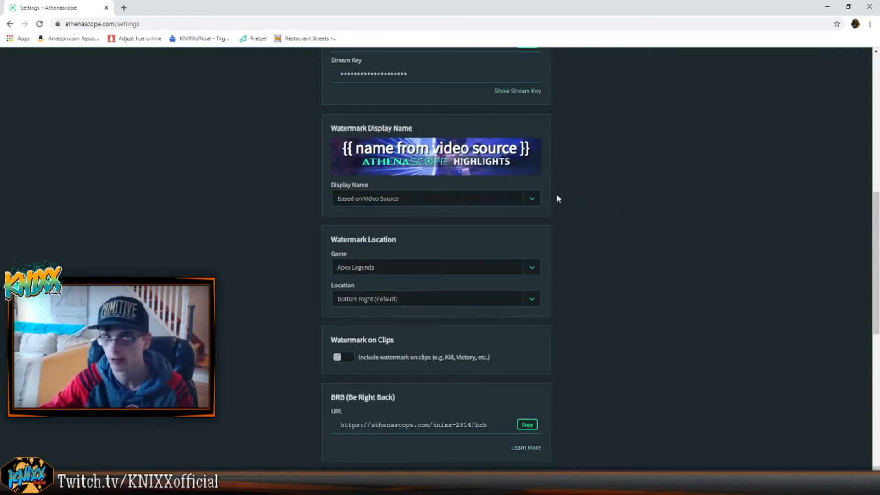
{"action": "scroll", "scroll_direction": "up", "scroll_amount": 3}
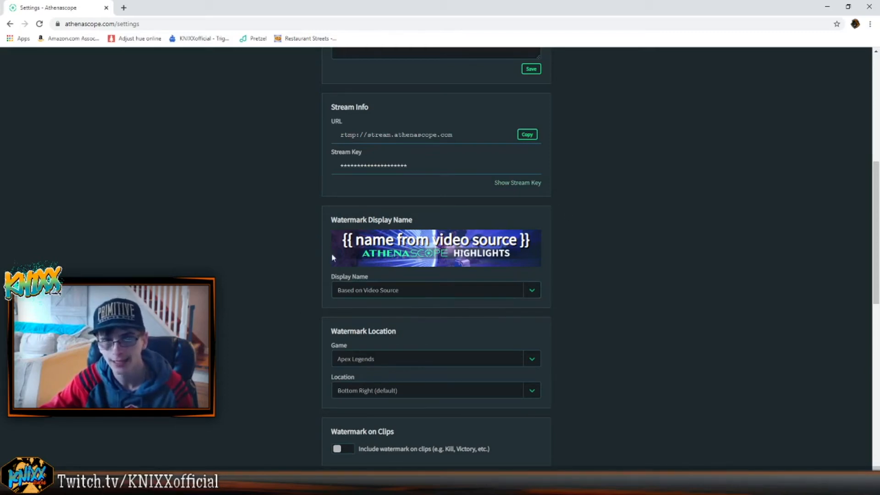
Step: Review the Watermark Display Name and remaining settings sections, then return to the top
{"action": "scroll", "scroll_direction": "down", "scroll_amount": 3}
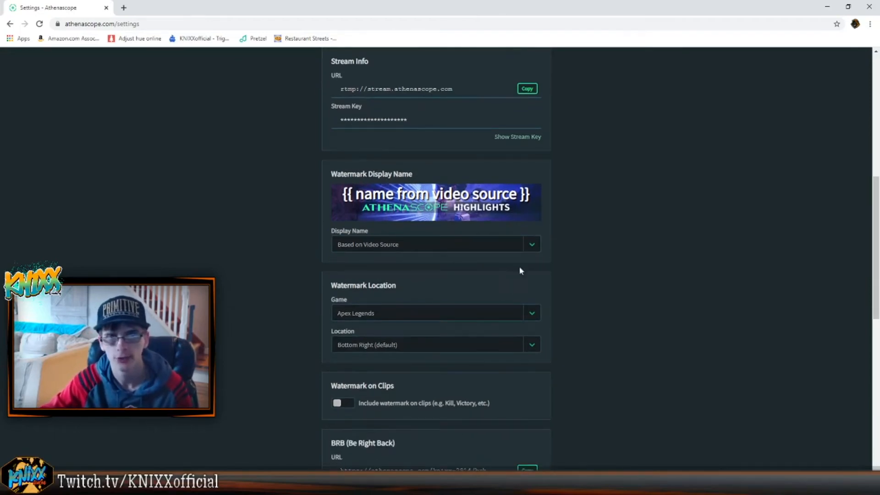
{"action": "mouse_move", "coordinate": [510, 307]}
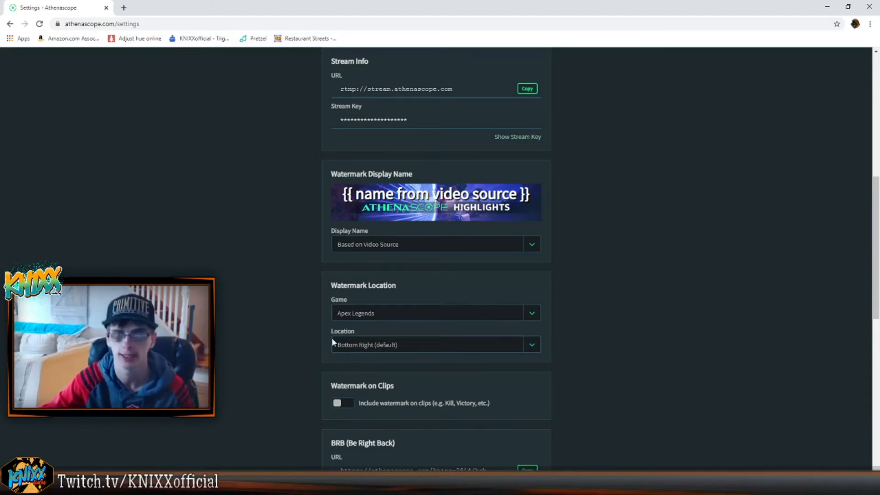
{"action": "scroll", "scroll_direction": "down", "scroll_amount": 3}
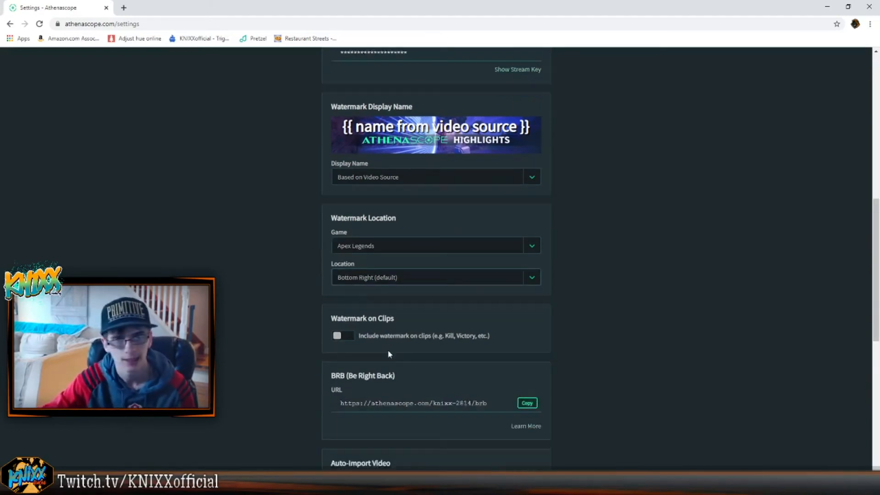
{"action": "scroll", "scroll_direction": "down", "scroll_amount": 3}
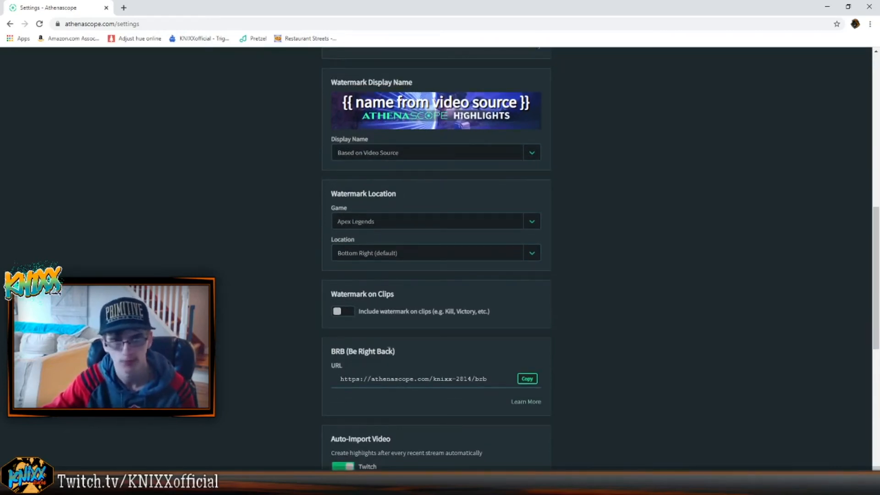
{"action": "scroll", "scroll_direction": "down", "scroll_amount": 3}
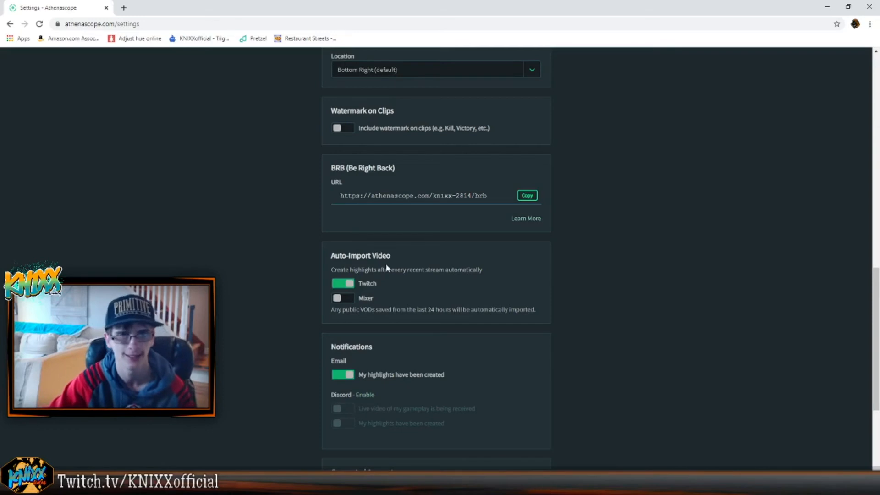
{"action": "scroll", "scroll_direction": "down", "scroll_amount": 3}
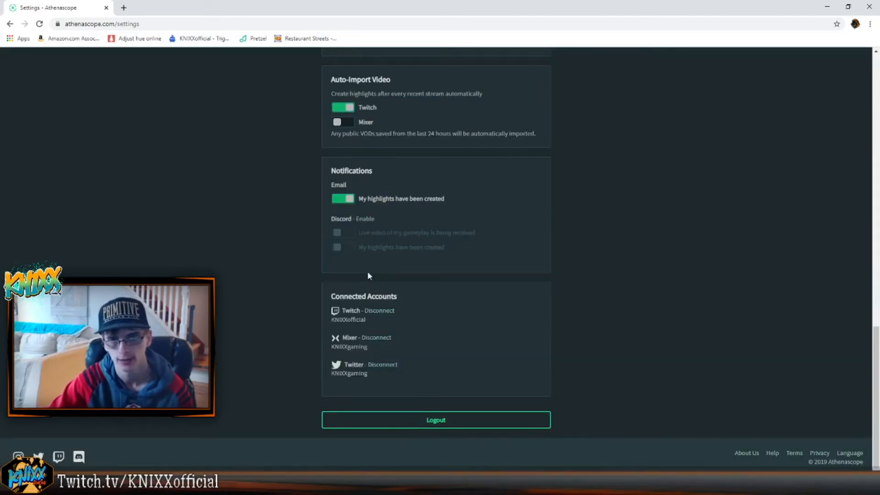
{"action": "scroll", "scroll_direction": "up", "scroll_amount": 3}
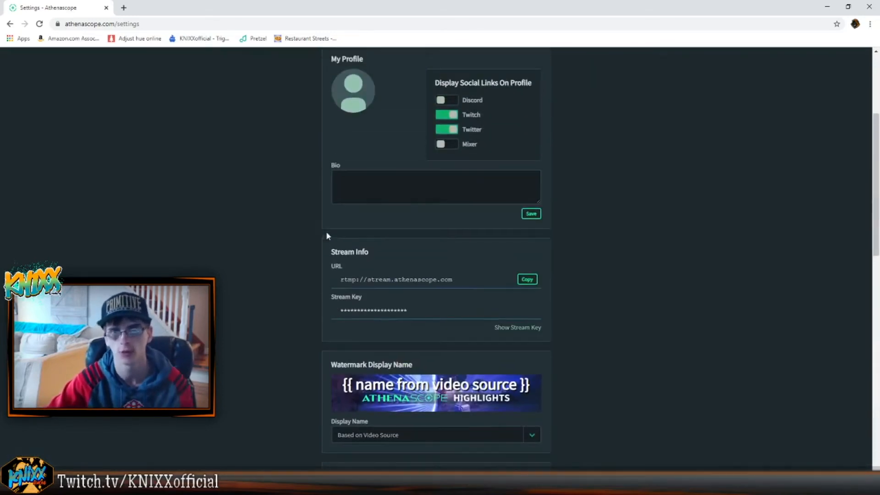
{"action": "scroll", "scroll_direction": "up", "scroll_amount": 3}
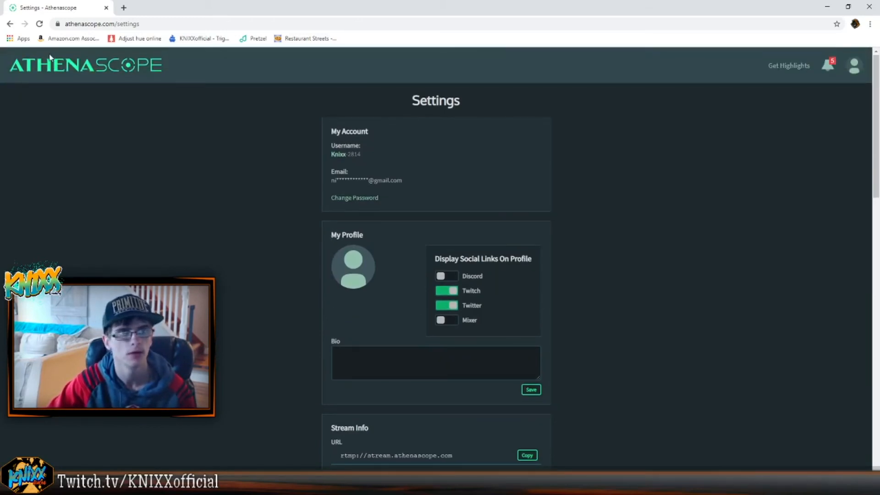
Step: From the dashboard, enter the April 24th session and preview the 5 Kills and 2x Round Win clips
{"action": "left_click", "coordinate": [60, 65]}
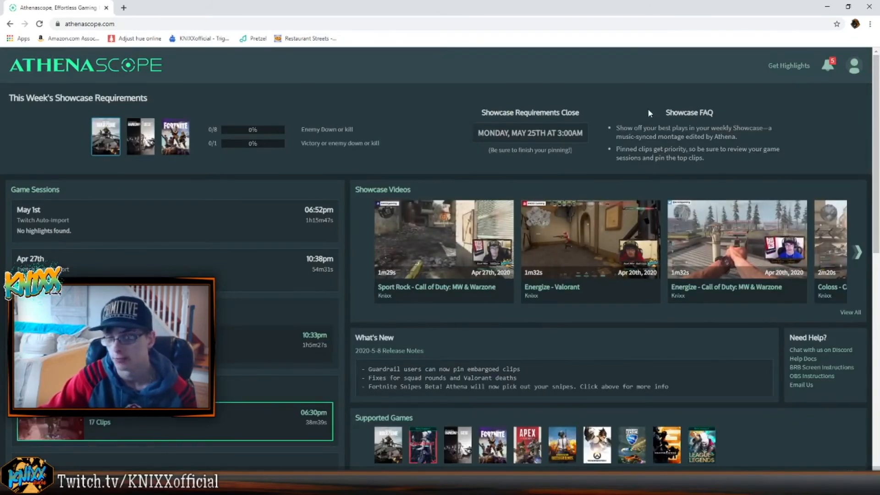
{"action": "mouse_move", "coordinate": [407, 229]}
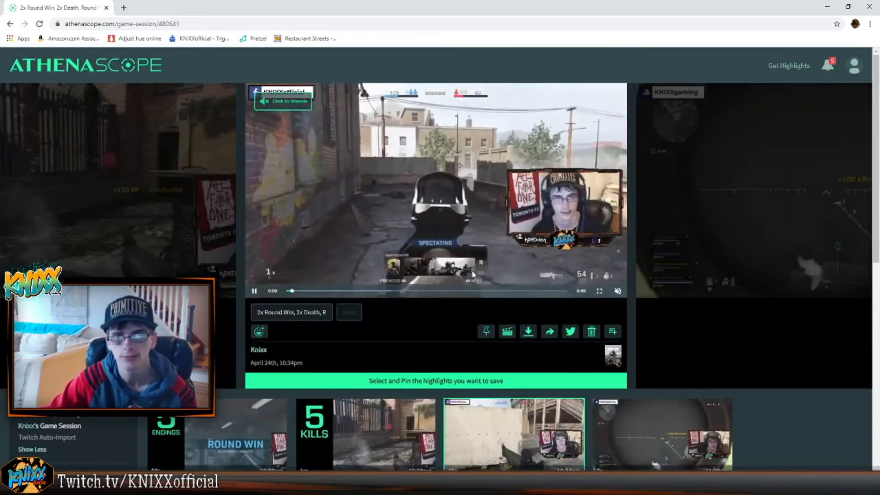
{"action": "left_click", "coordinate": [254, 291]}
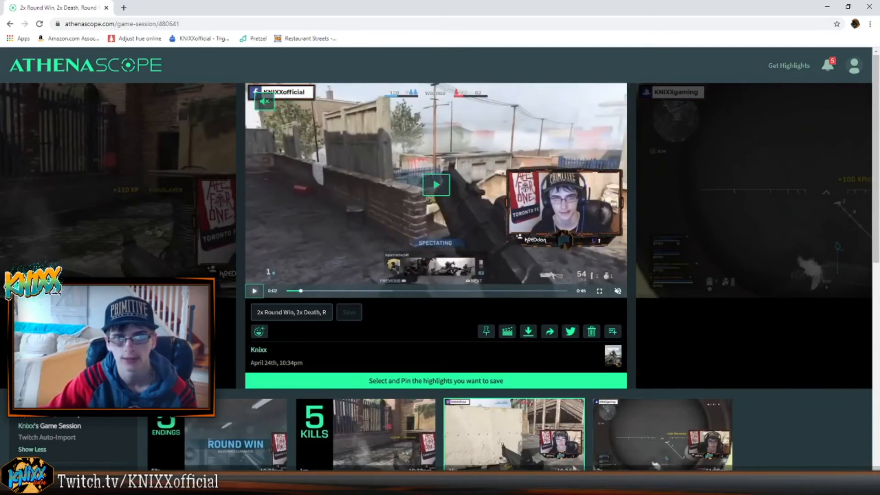
{"action": "left_click", "coordinate": [364, 439]}
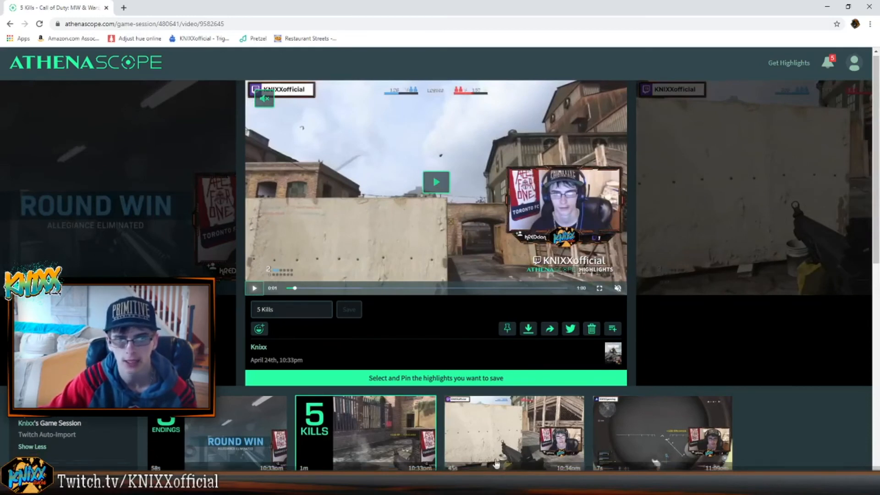
{"action": "left_click", "coordinate": [511, 444]}
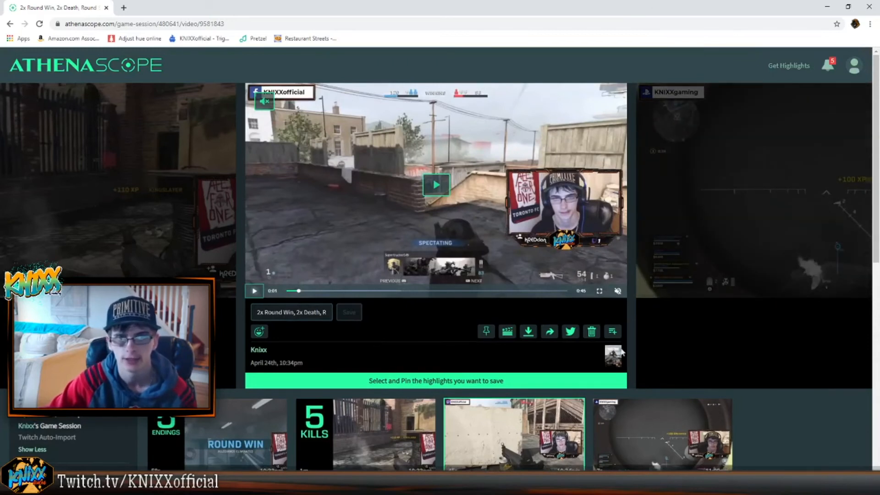
{"action": "mouse_move", "coordinate": [350, 118]}
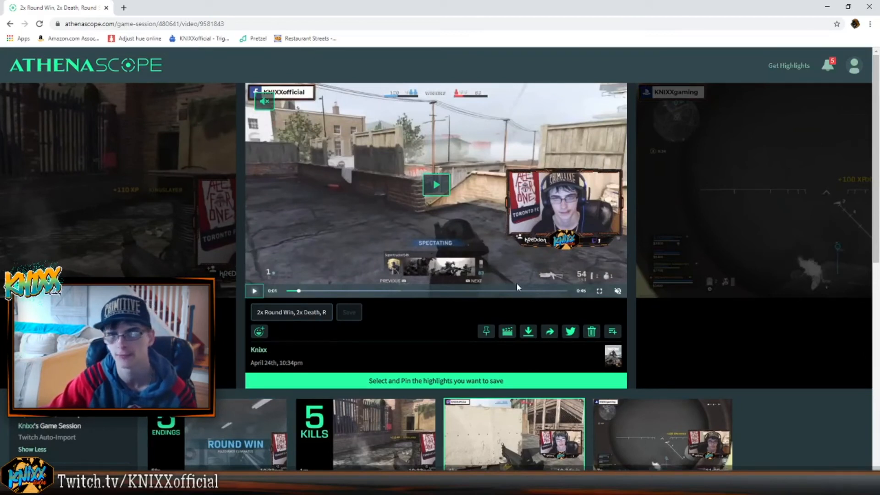
Step: Turn off Autoplay Next Video in the session sidebar
{"action": "scroll", "scroll_direction": "down", "scroll_amount": 3}
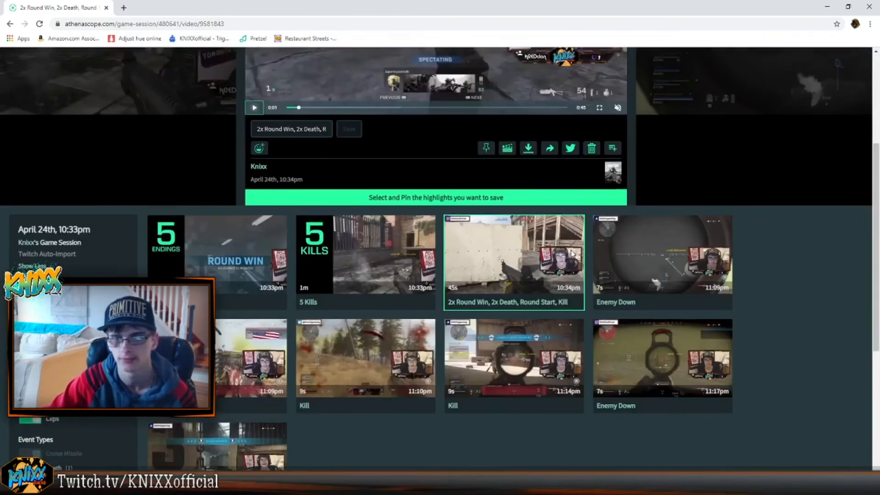
{"action": "scroll", "scroll_direction": "down", "scroll_amount": 3}
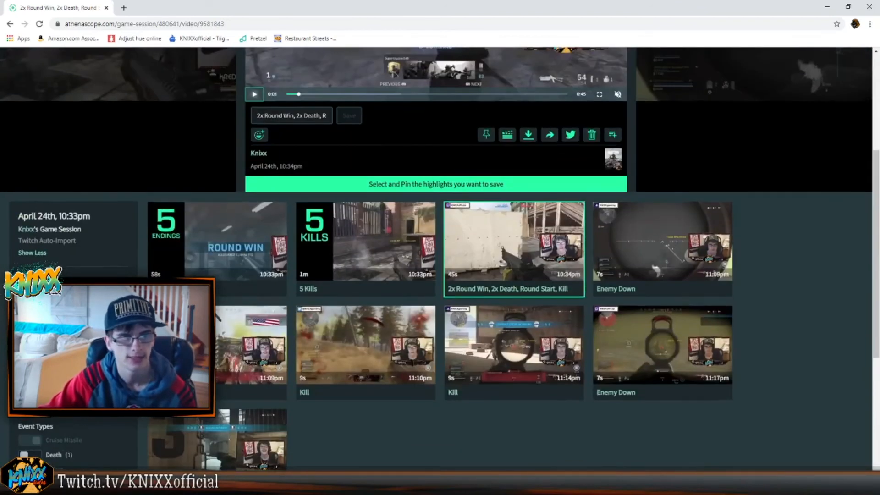
{"action": "scroll", "scroll_direction": "down", "scroll_amount": 3}
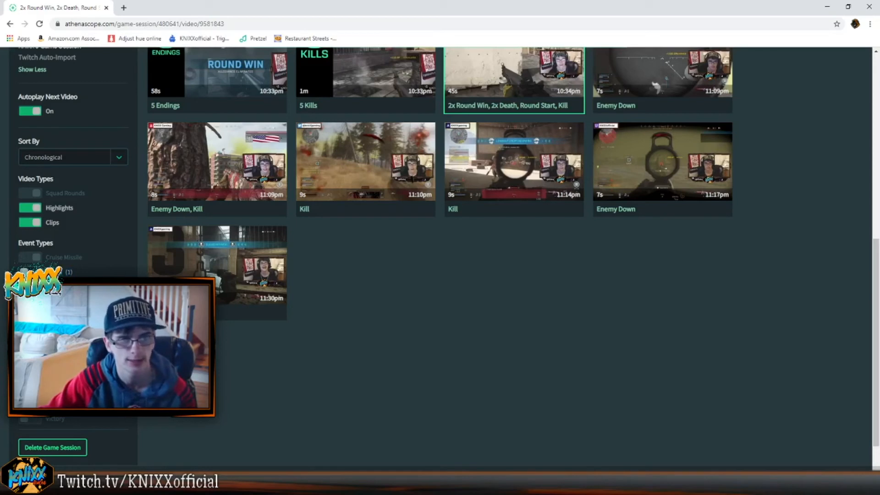
{"action": "left_click", "coordinate": [514, 75]}
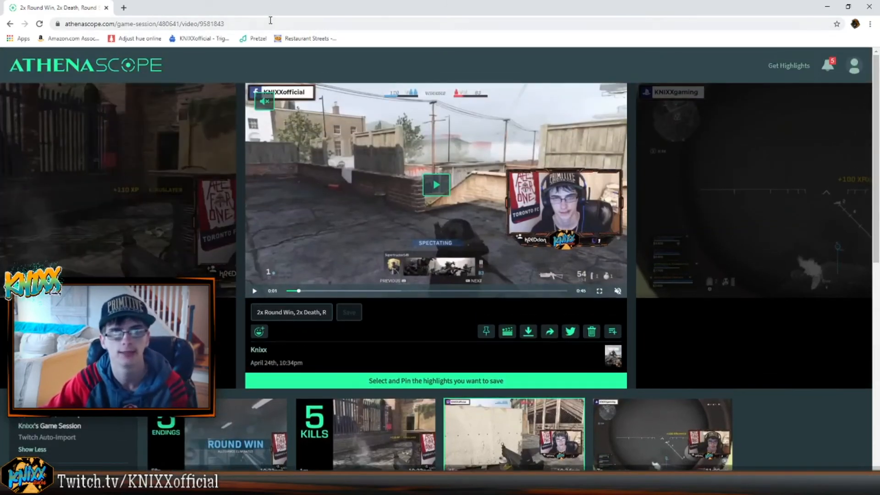
Step: Return to the player with the 2x Round Win clip playing
{"action": "scroll", "scroll_direction": "down", "scroll_amount": 3}
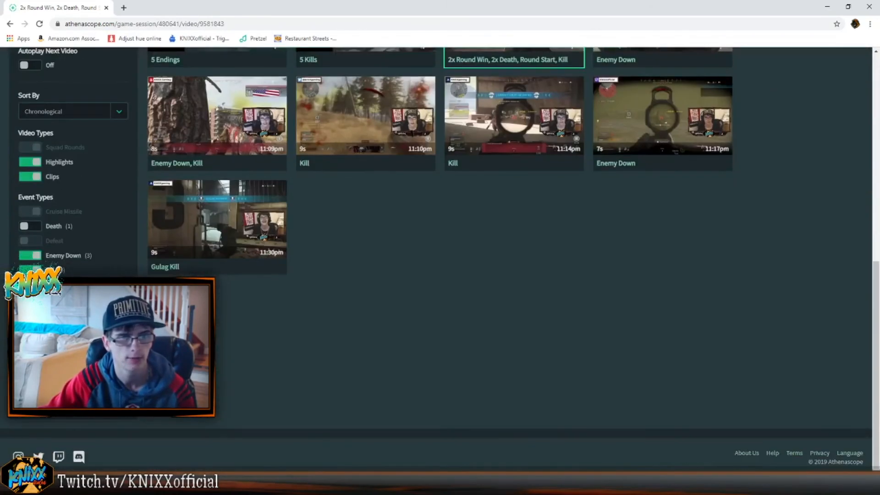
{"action": "scroll", "scroll_direction": "up", "scroll_amount": 3}
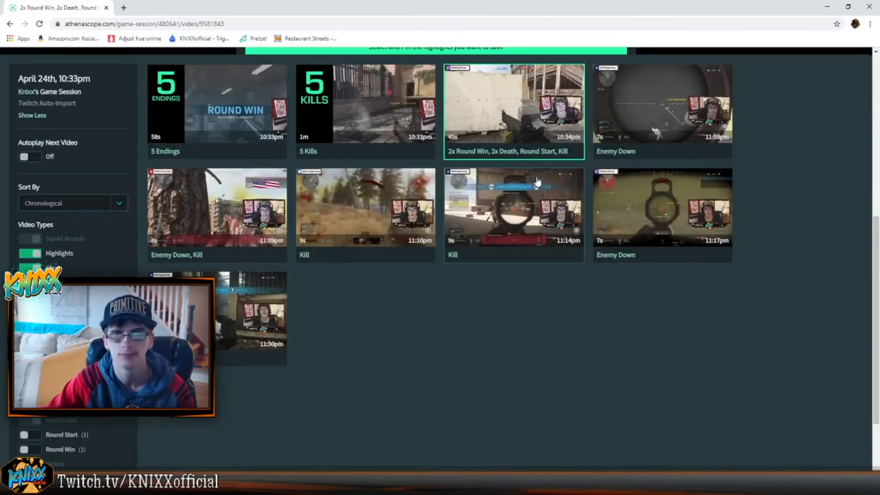
{"action": "left_click", "coordinate": [514, 110]}
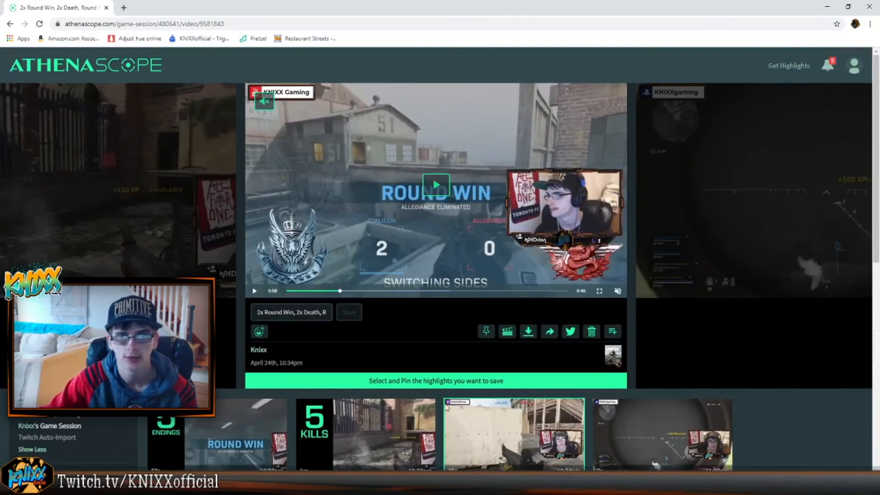
{"action": "mouse_move", "coordinate": [486, 336]}
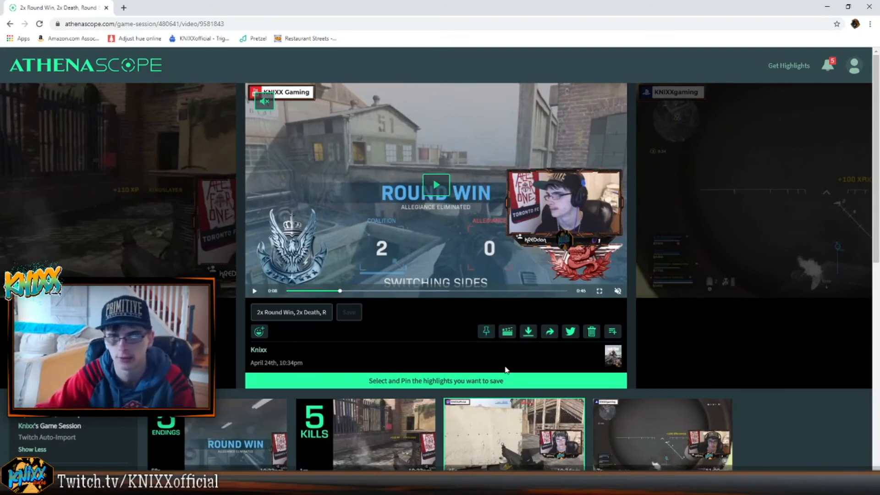
{"action": "mouse_move", "coordinate": [507, 332]}
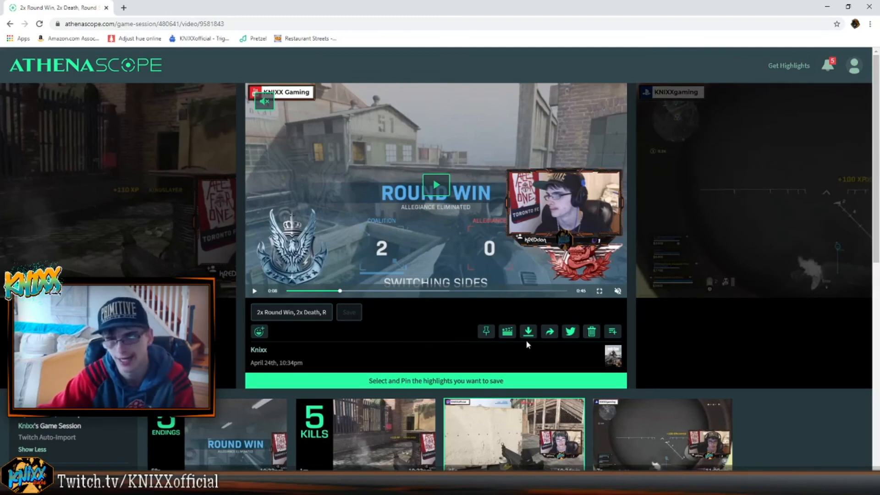
{"action": "mouse_move", "coordinate": [591, 338]}
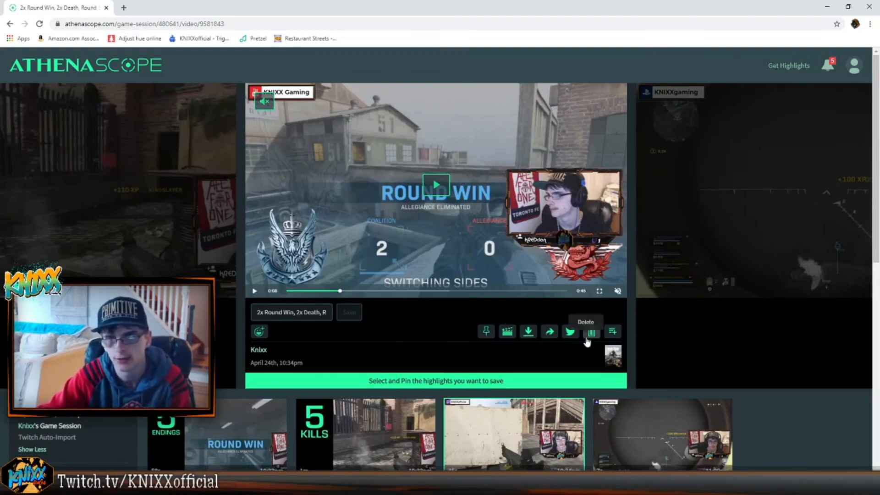
{"action": "mouse_move", "coordinate": [530, 317]}
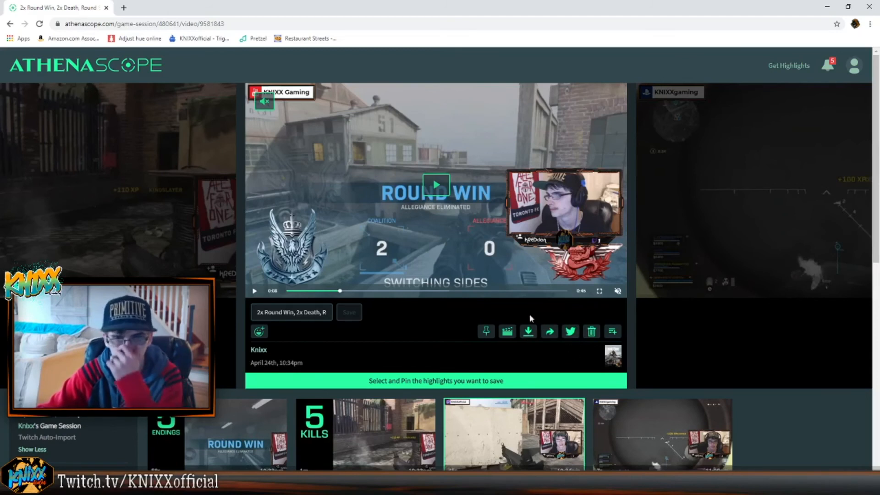
{"action": "mouse_move", "coordinate": [570, 332]}
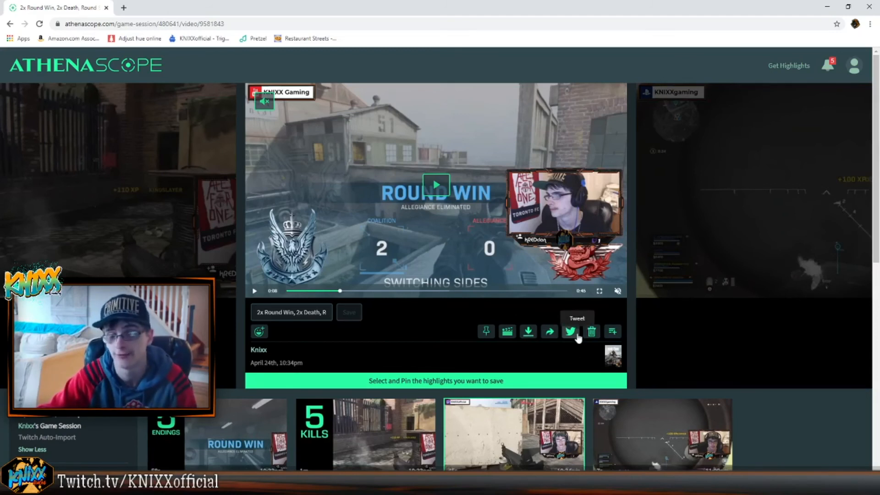
{"action": "mouse_move", "coordinate": [591, 331]}
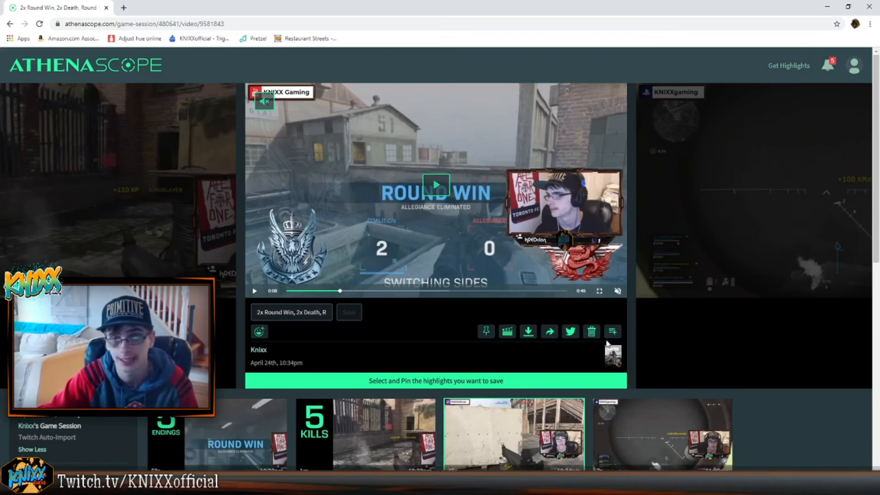
{"action": "mouse_move", "coordinate": [612, 331]}
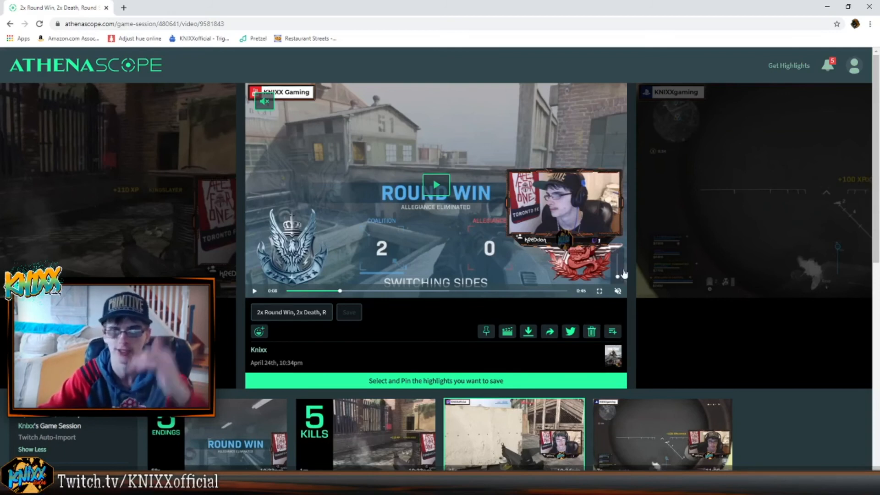
{"action": "mouse_move", "coordinate": [589, 317]}
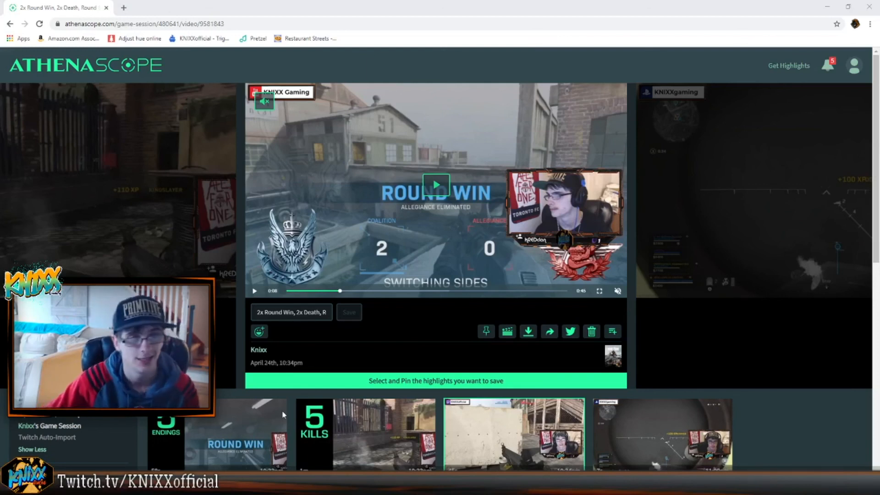
{"action": "mouse_move", "coordinate": [723, 374]}
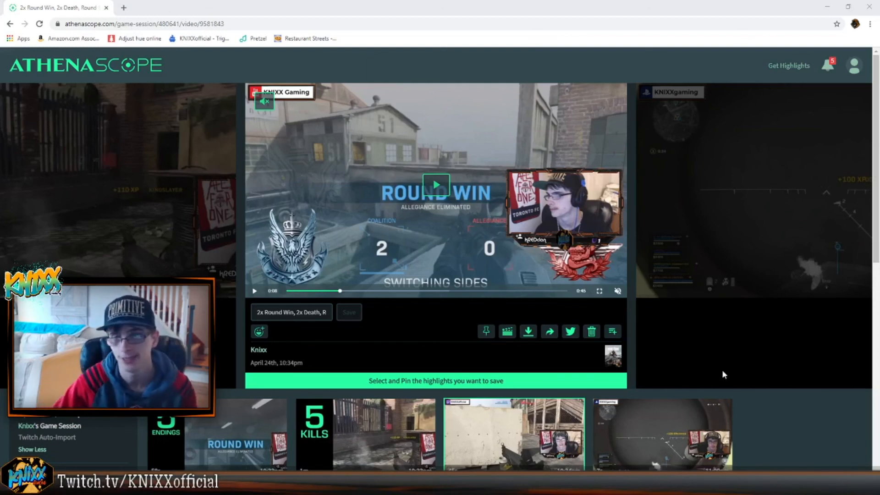